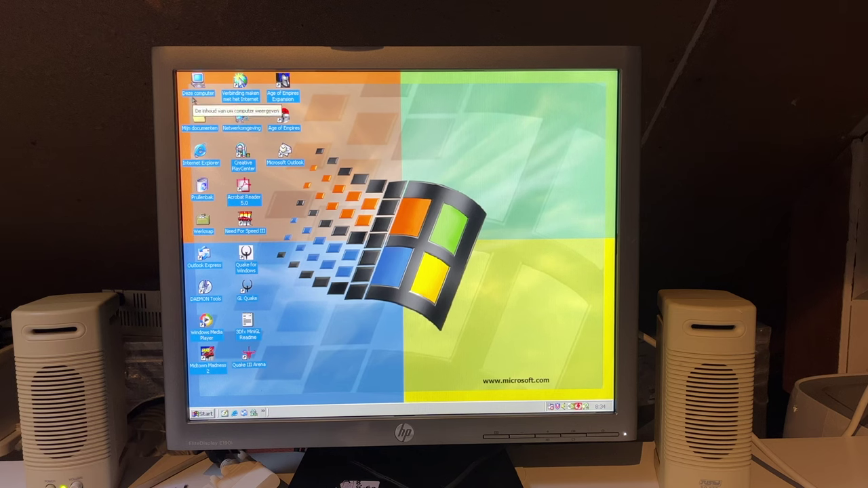
- Browse the Tools and Demos folders from the desktop, then close them again
double_click(197, 79)
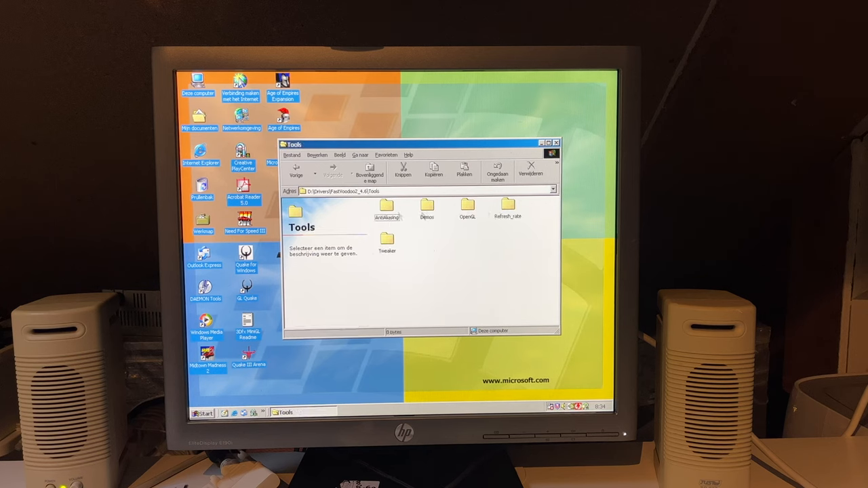
double_click(423, 209)
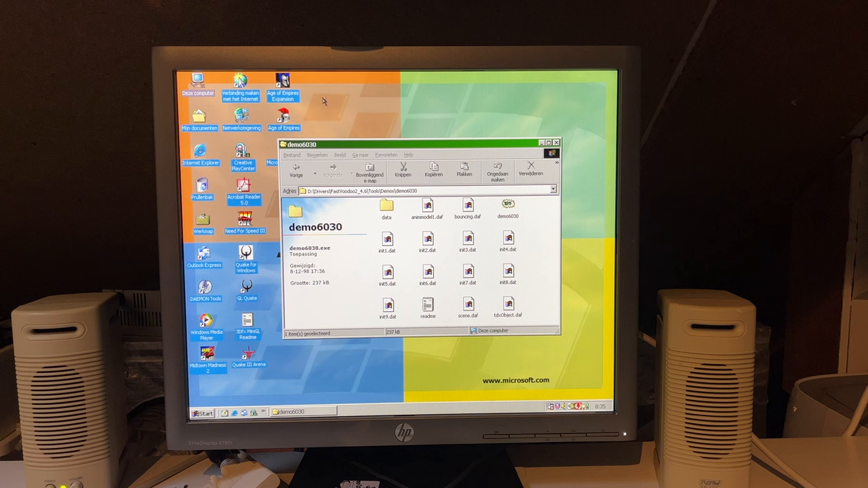
right_click(329, 102)
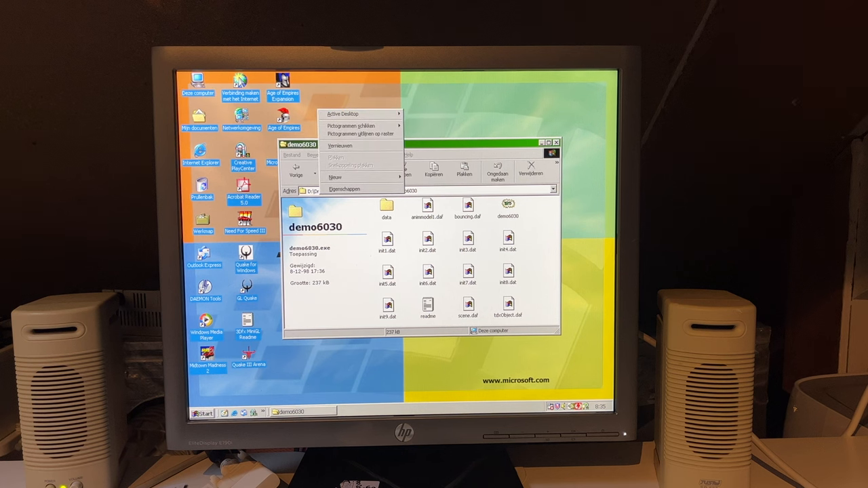
click(204, 412)
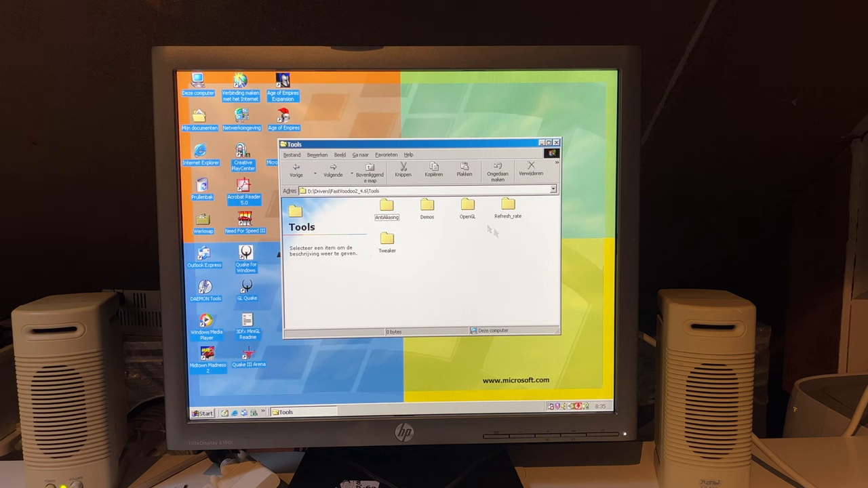
click(557, 143)
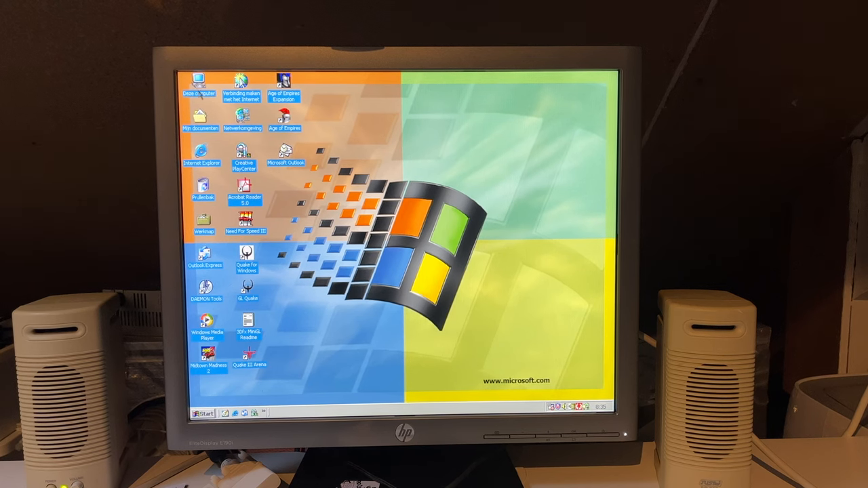
- Review the GeForce FX 5200 adapter pages in Display Properties — colour management, driver info, performance — then close
right_click(409, 312)
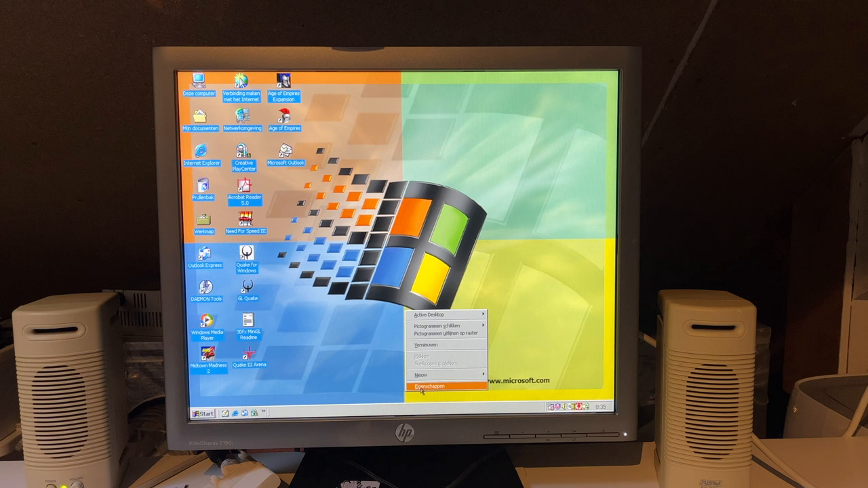
click(431, 385)
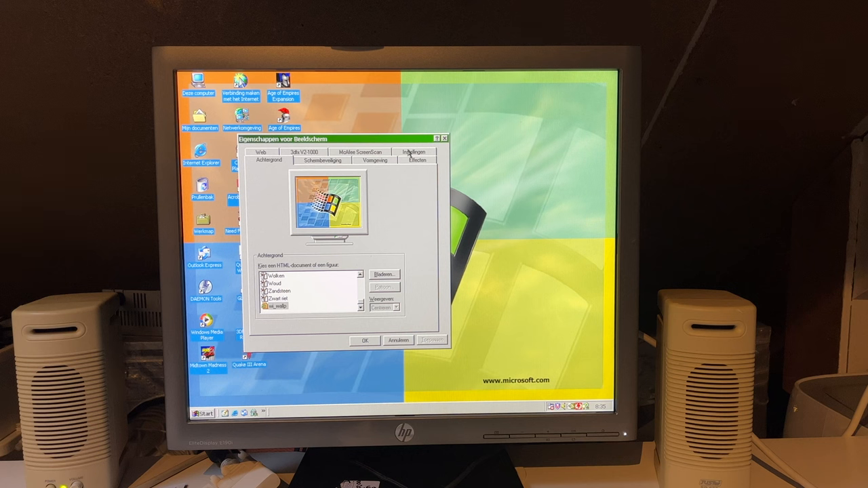
click(415, 152)
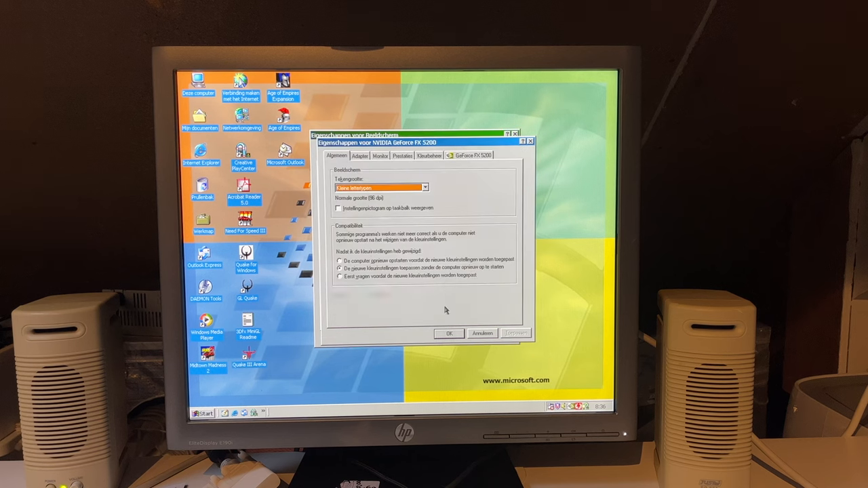
click(361, 154)
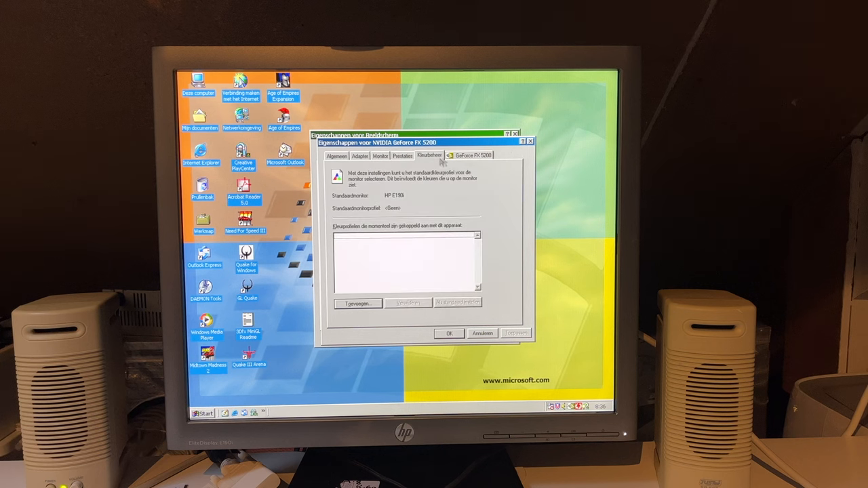
click(473, 155)
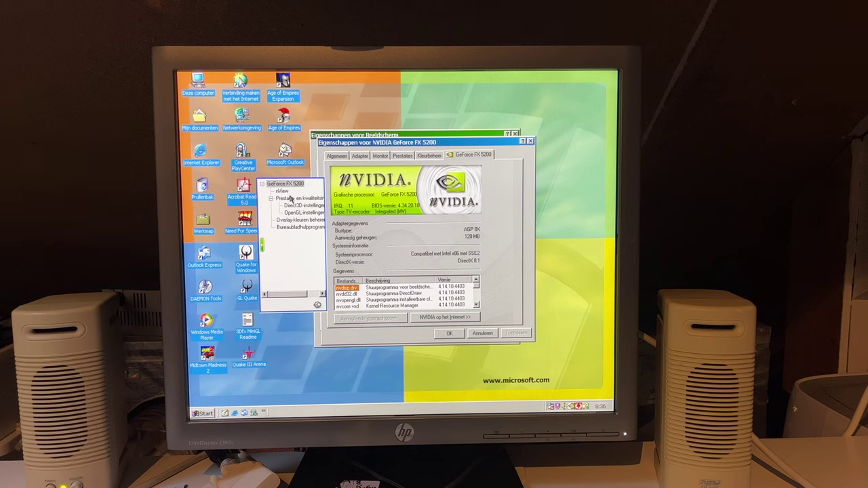
click(404, 154)
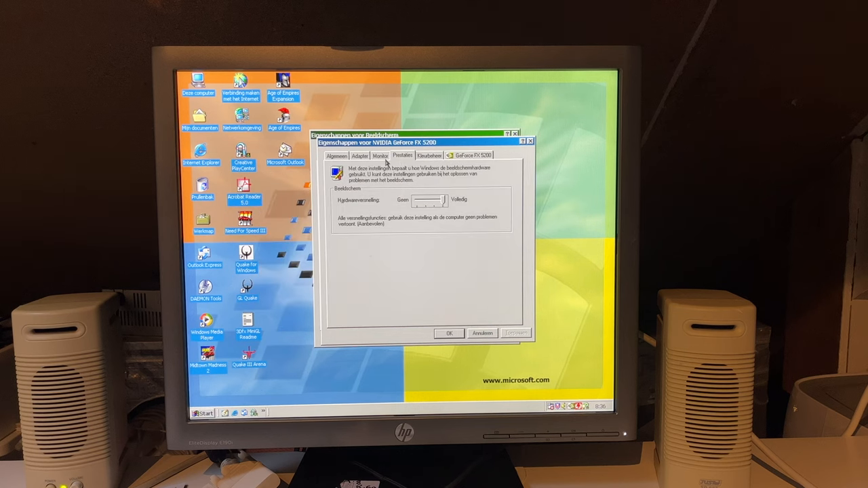
click(359, 155)
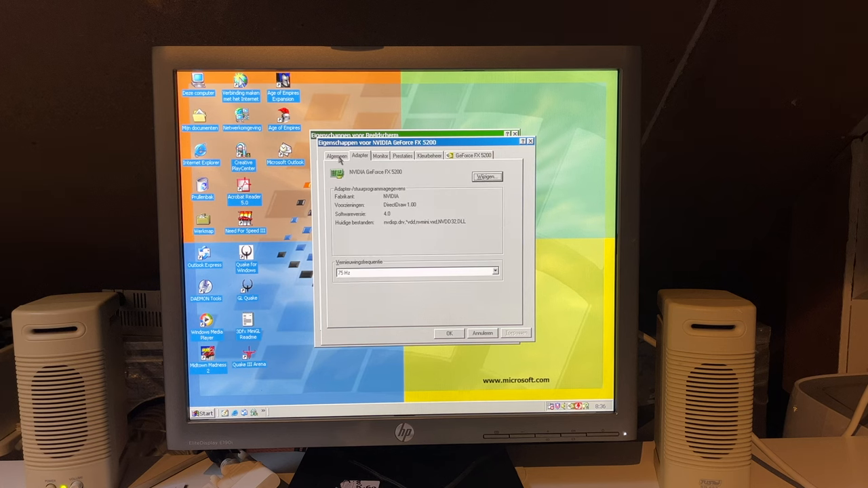
click(336, 156)
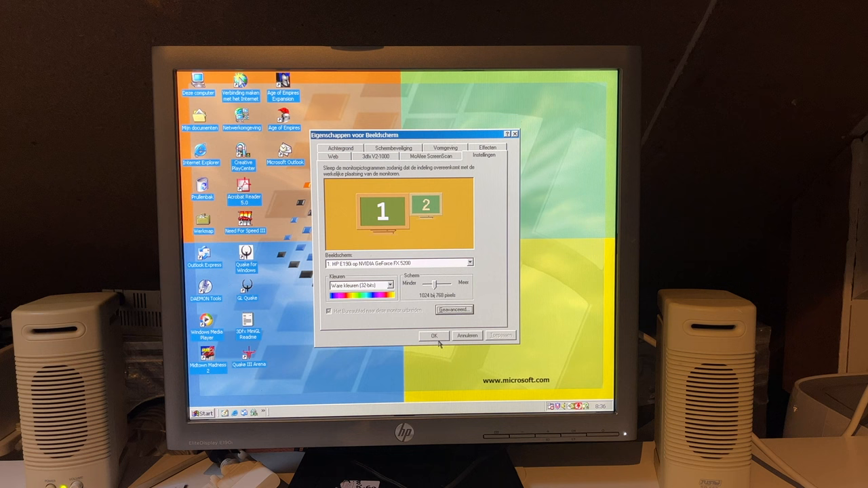
click(432, 335)
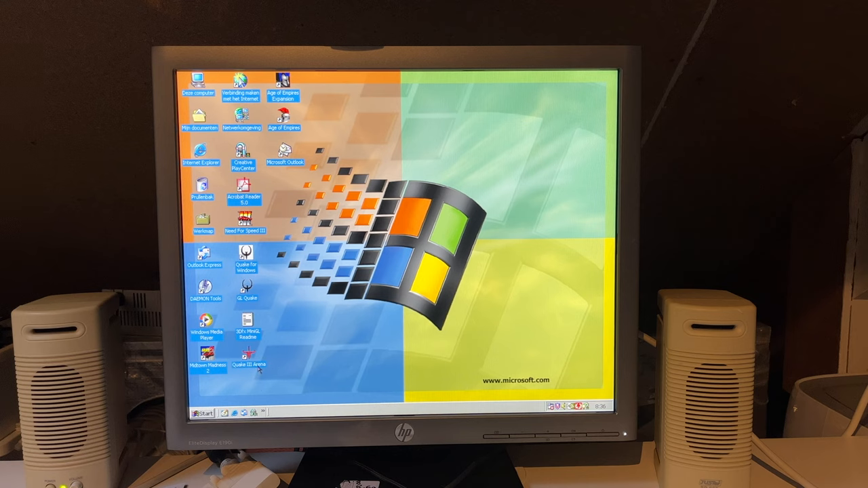
- Launch Quake III Arena, then start Unreal Tournament from the Programs menu
double_click(247, 358)
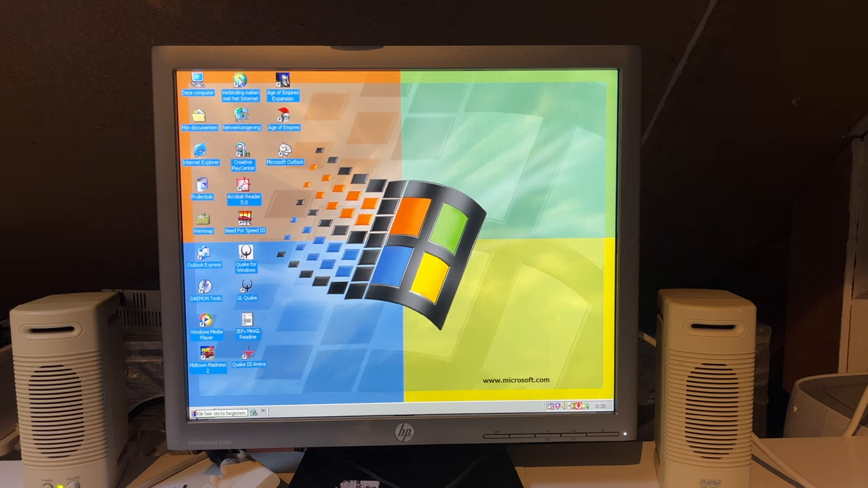
click(203, 414)
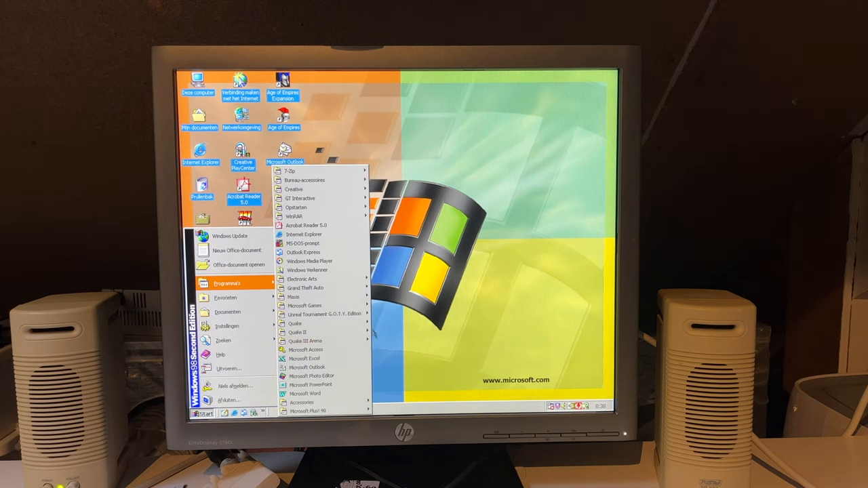
mouse_move(323, 312)
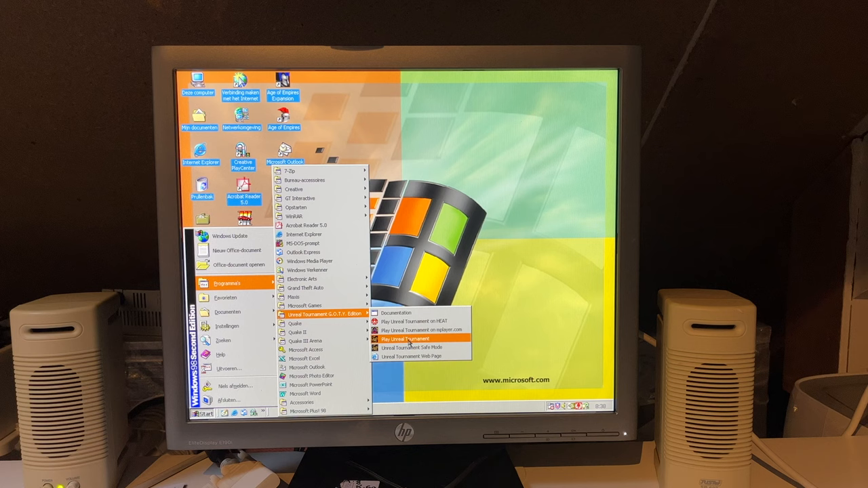
click(402, 339)
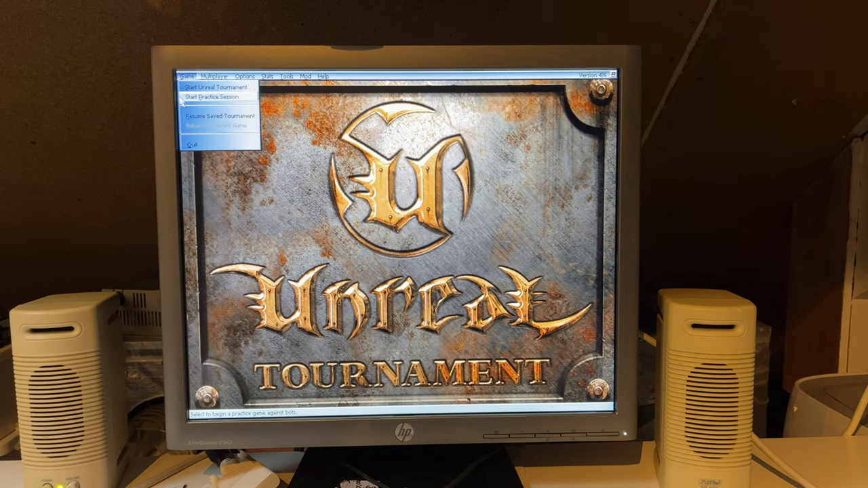
- Start a practice session, try Capture the Flag, revert to Tournament DeathMatch on DM-Deck16][, and check the Rules
click(209, 97)
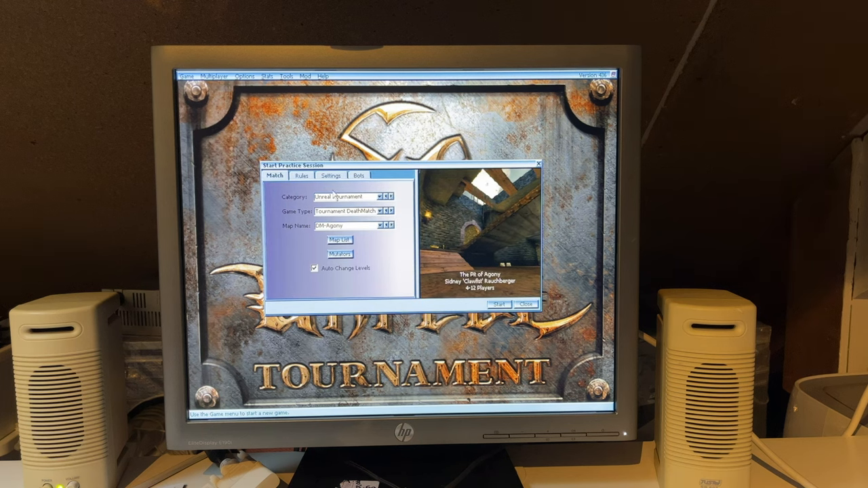
click(393, 211)
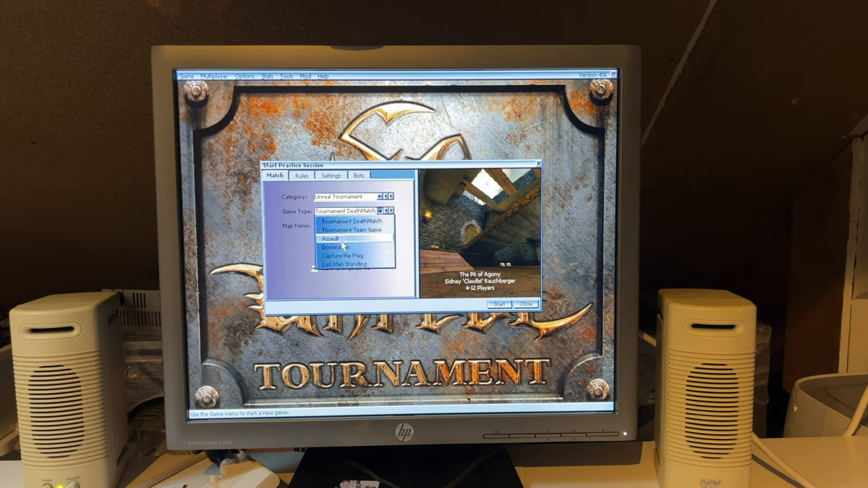
click(341, 255)
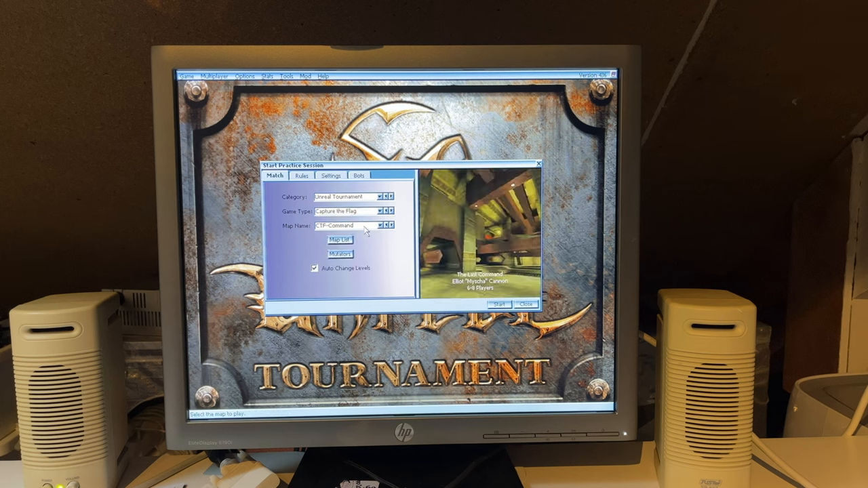
click(384, 212)
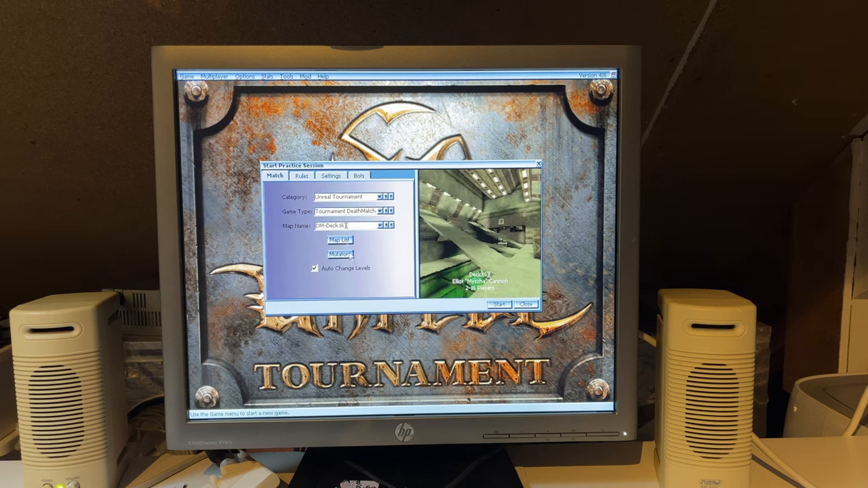
click(298, 176)
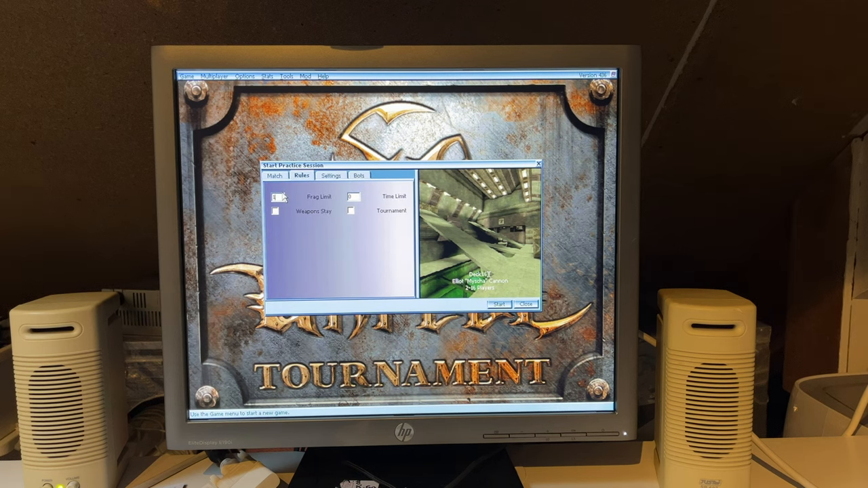
click(274, 176)
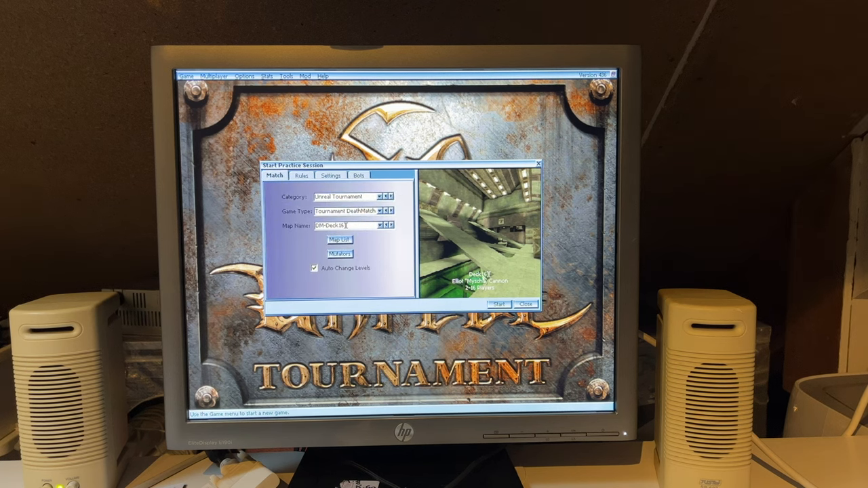